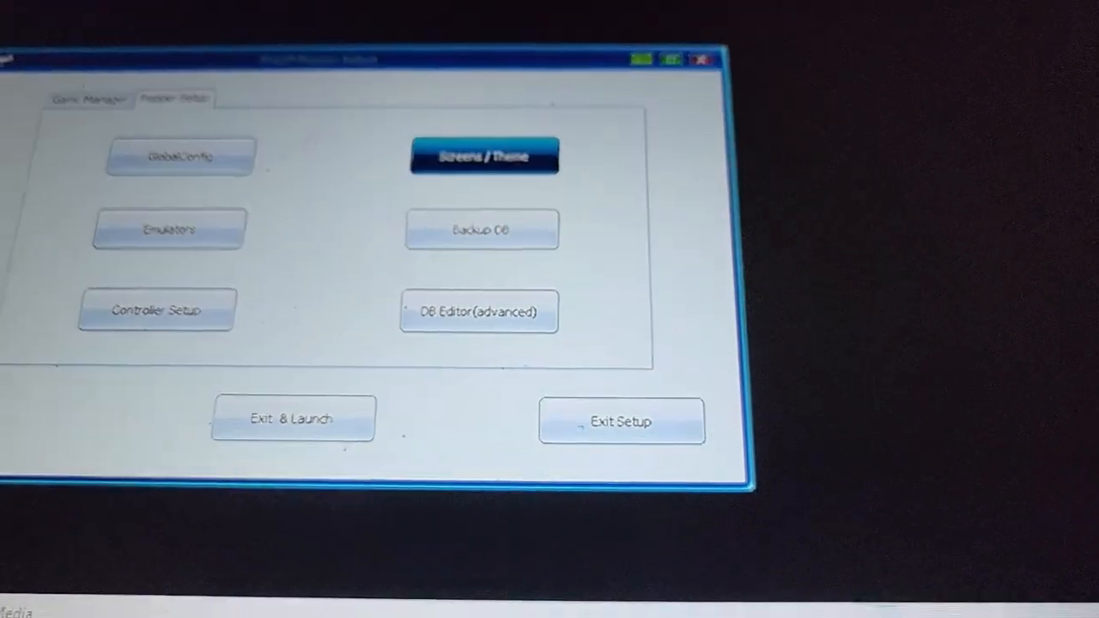
Show the screens/theme editor listing display entries with their custom position values.
left_click(484, 155)
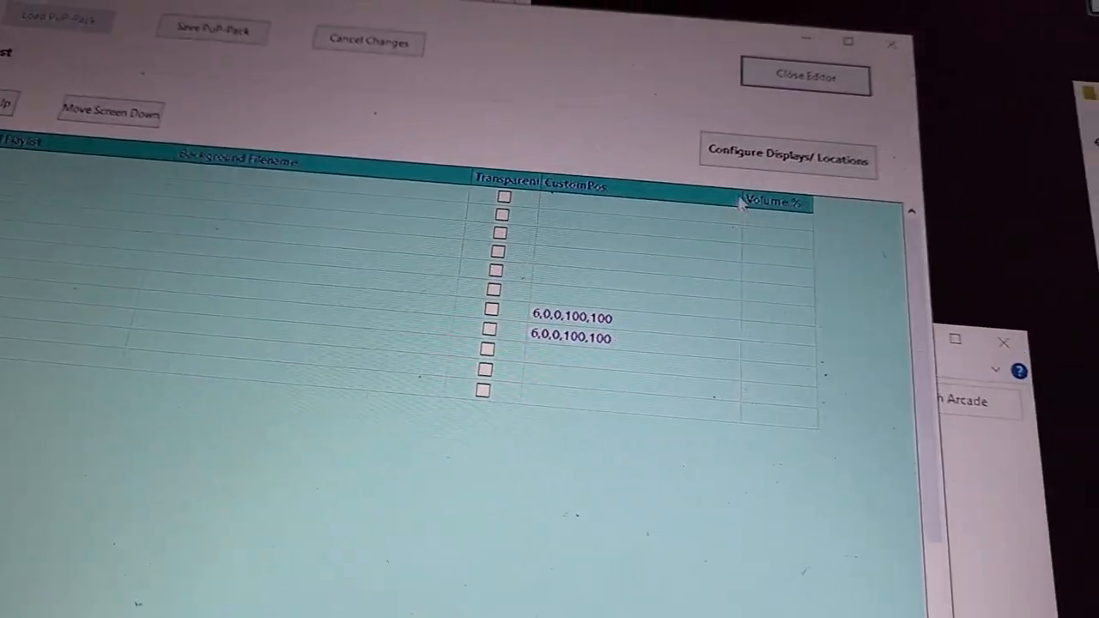
Show the Loading screen's size and position in Configure Displays/Locations.
left_click(786, 152)
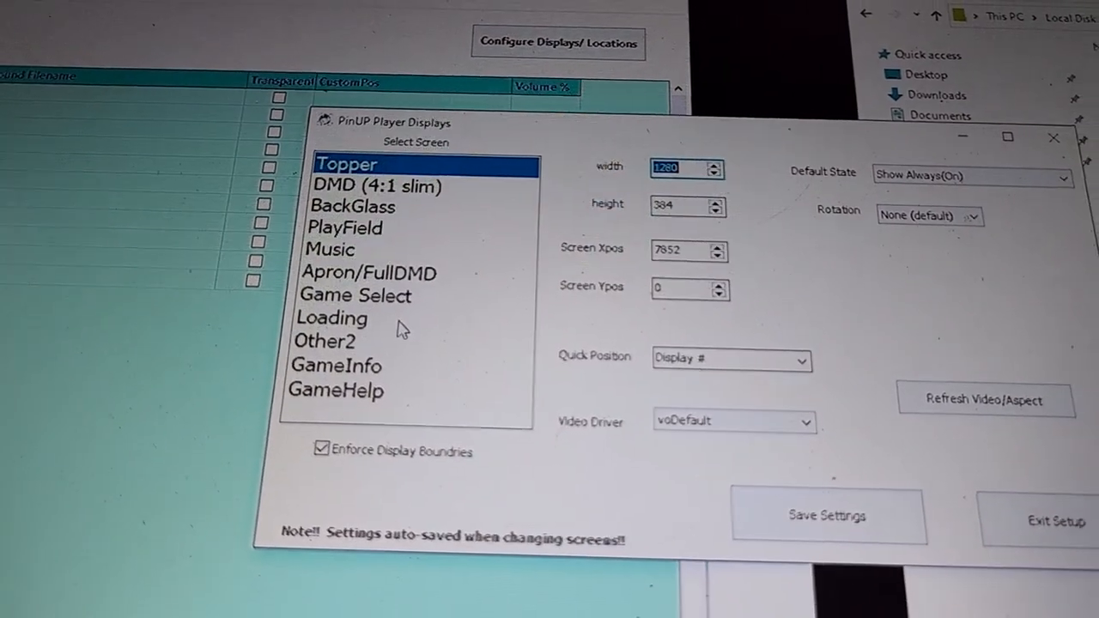
left_click(331, 318)
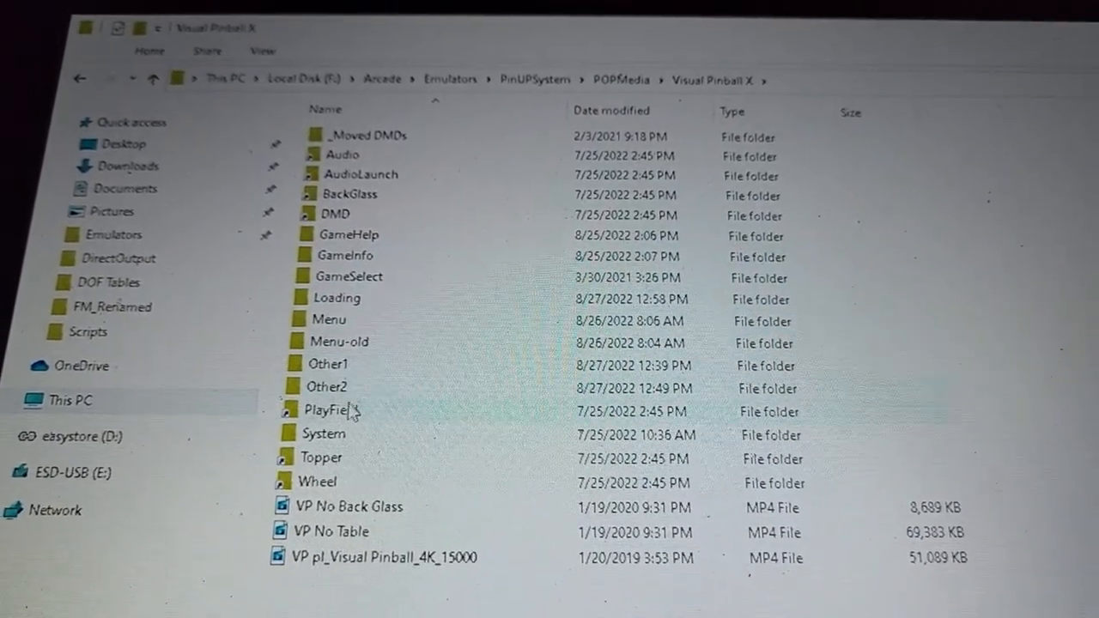
Browse the Visual Pinball X Loading media folder, then go back up to POPMedia.
left_click(335, 302)
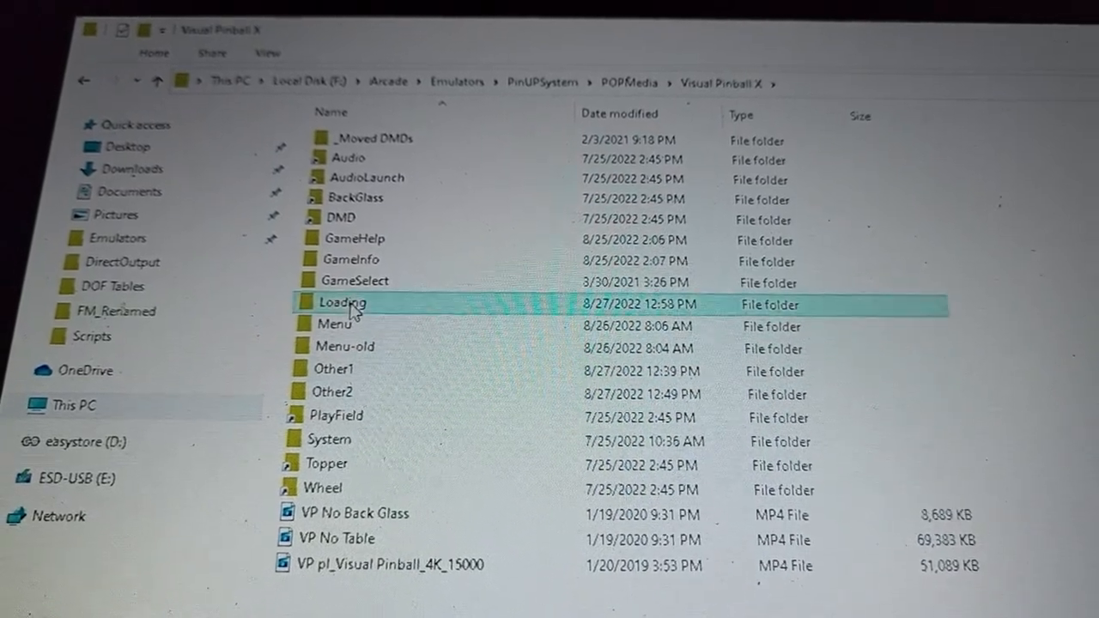
double_click(342, 302)
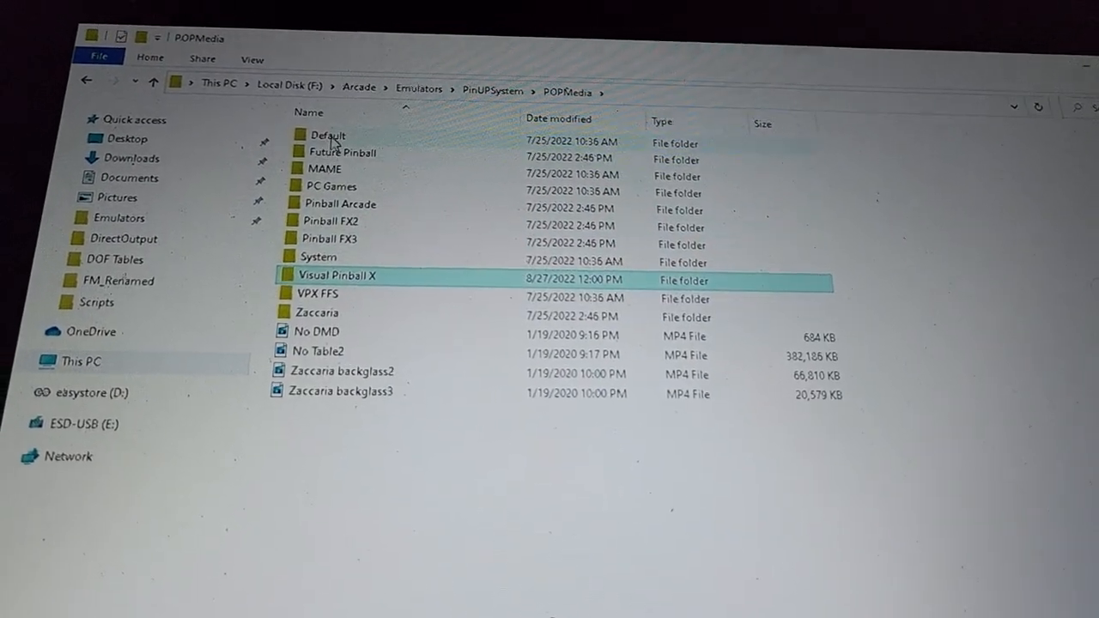
Browse POPMedia\Default\Menu to see the pl_home, pl_Pinball FX3 and pl_Visual Pinball X videos.
double_click(329, 134)
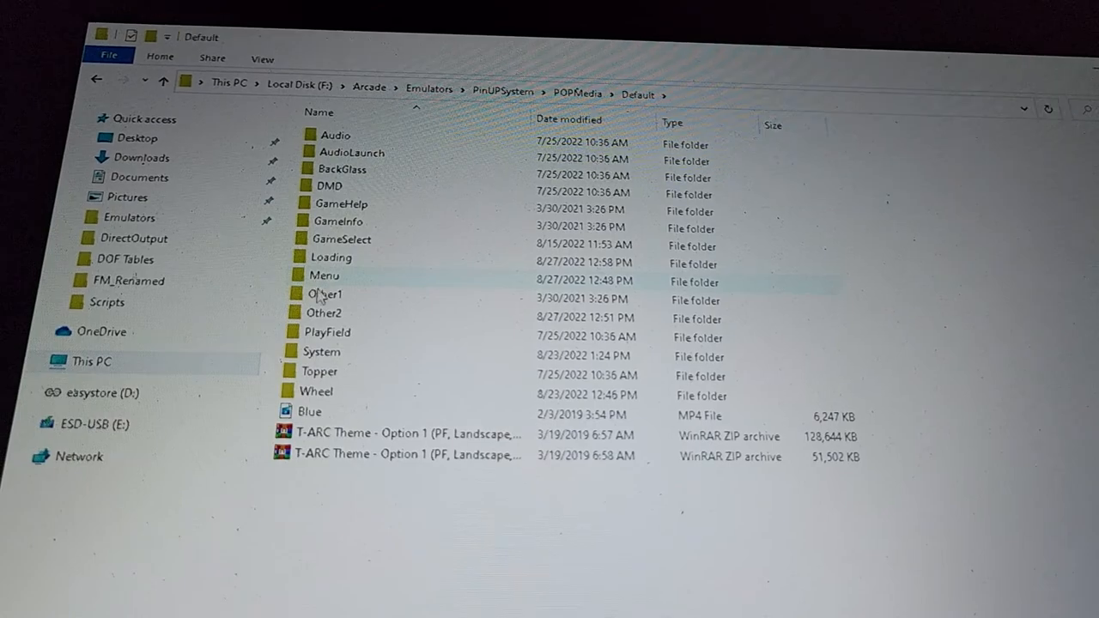
double_click(331, 257)
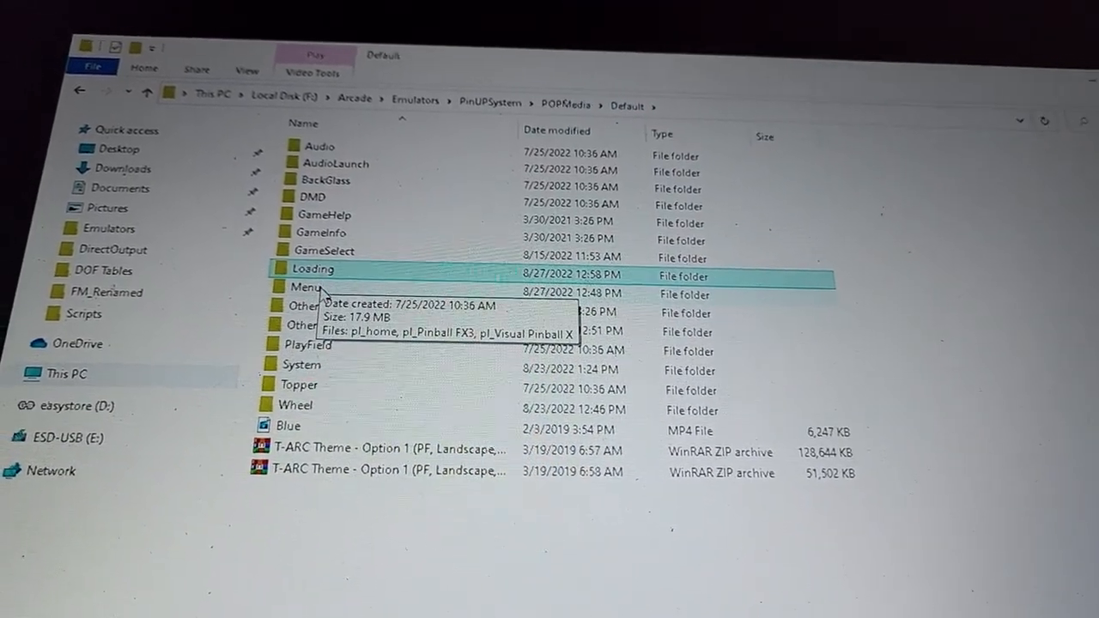
double_click(305, 287)
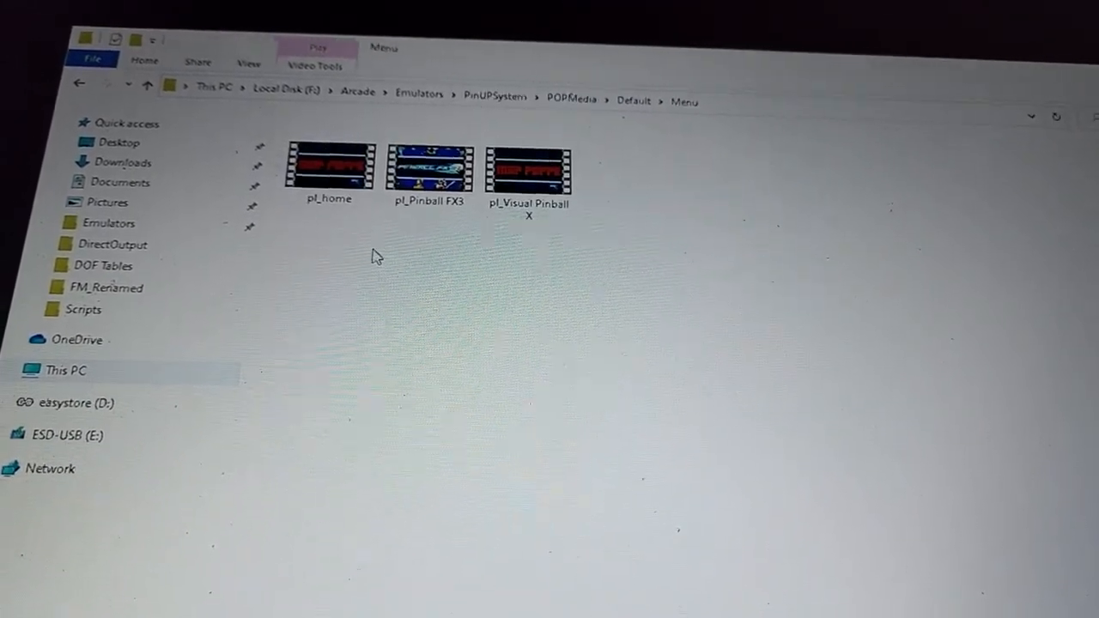